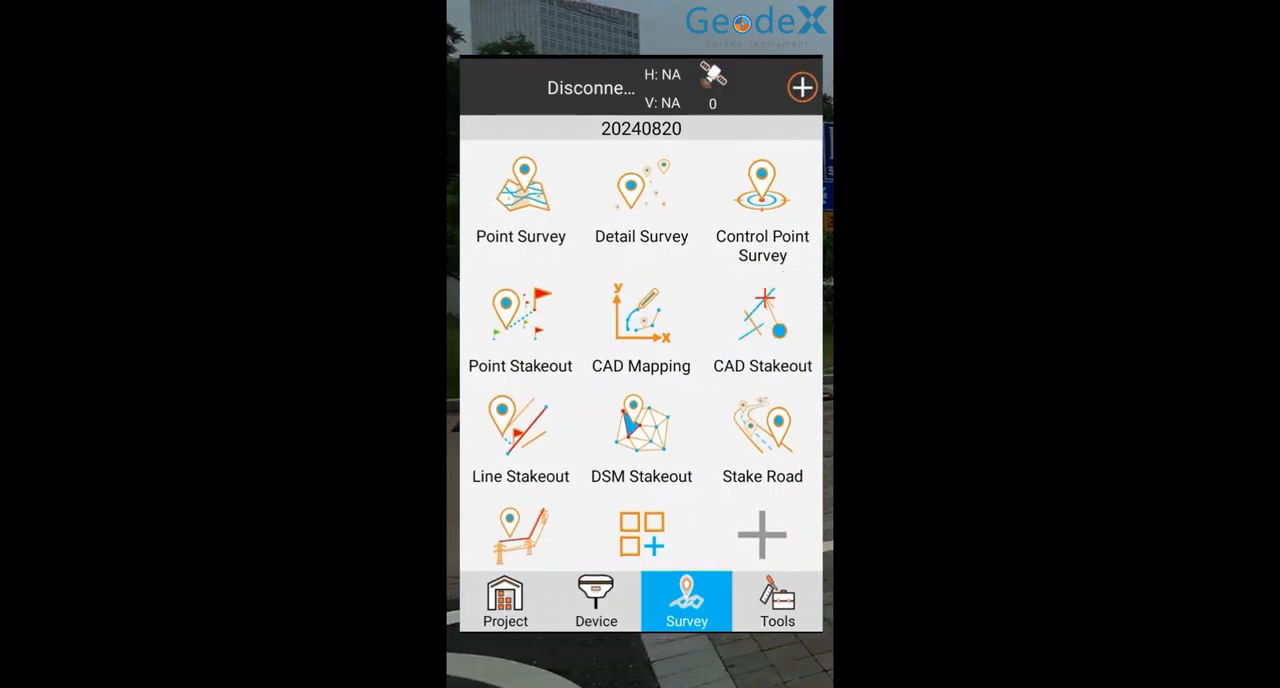
Step: Start CAD Stakeout and list all AutoCAD DXF/DWG files from program storage in Import File
left_click(520, 190)
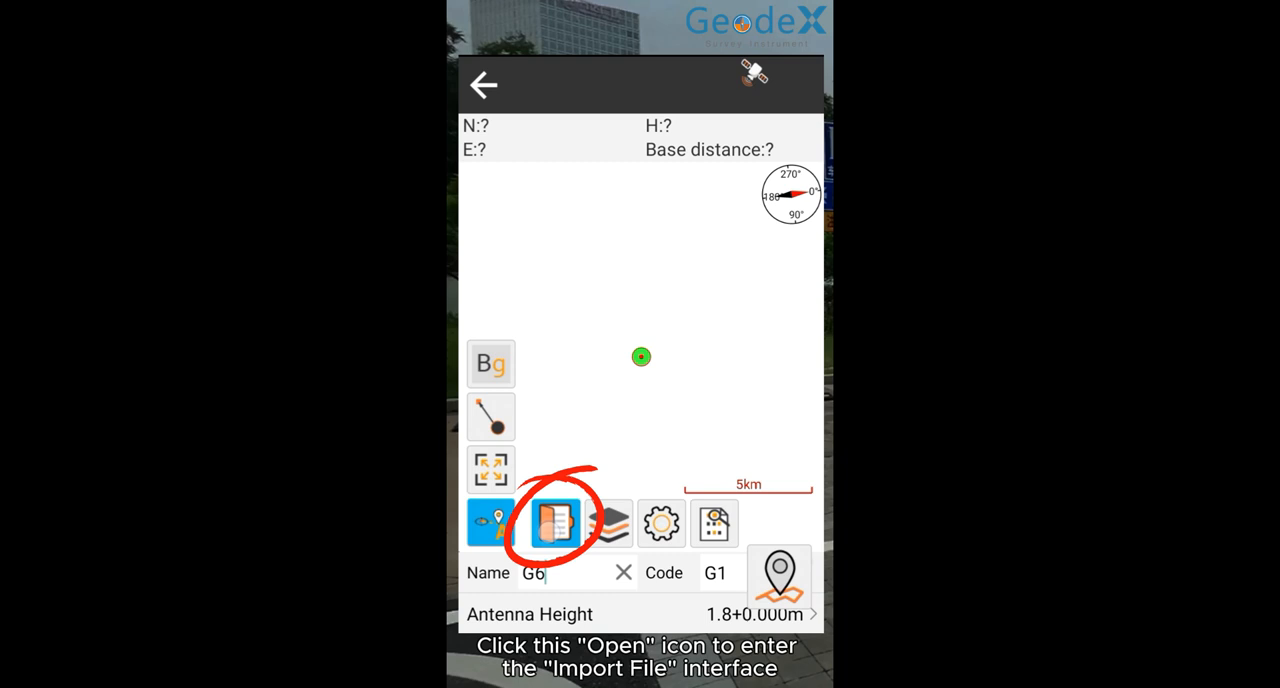
left_click(554, 524)
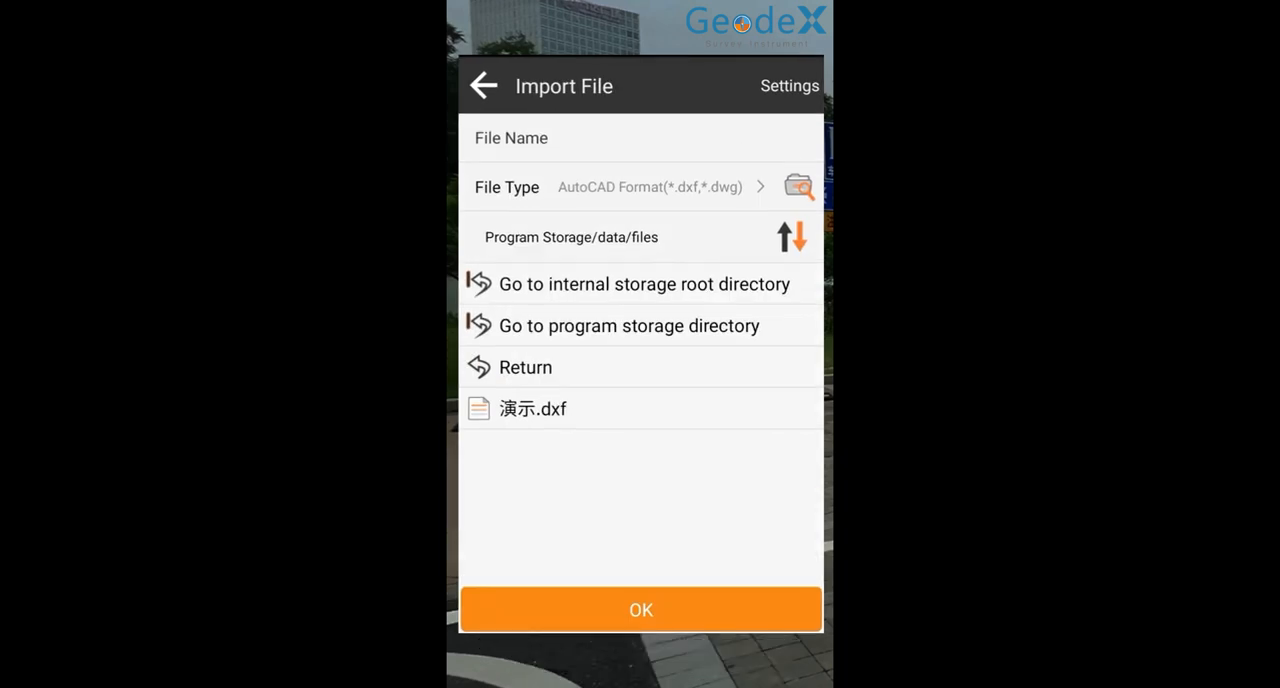
left_click(798, 188)
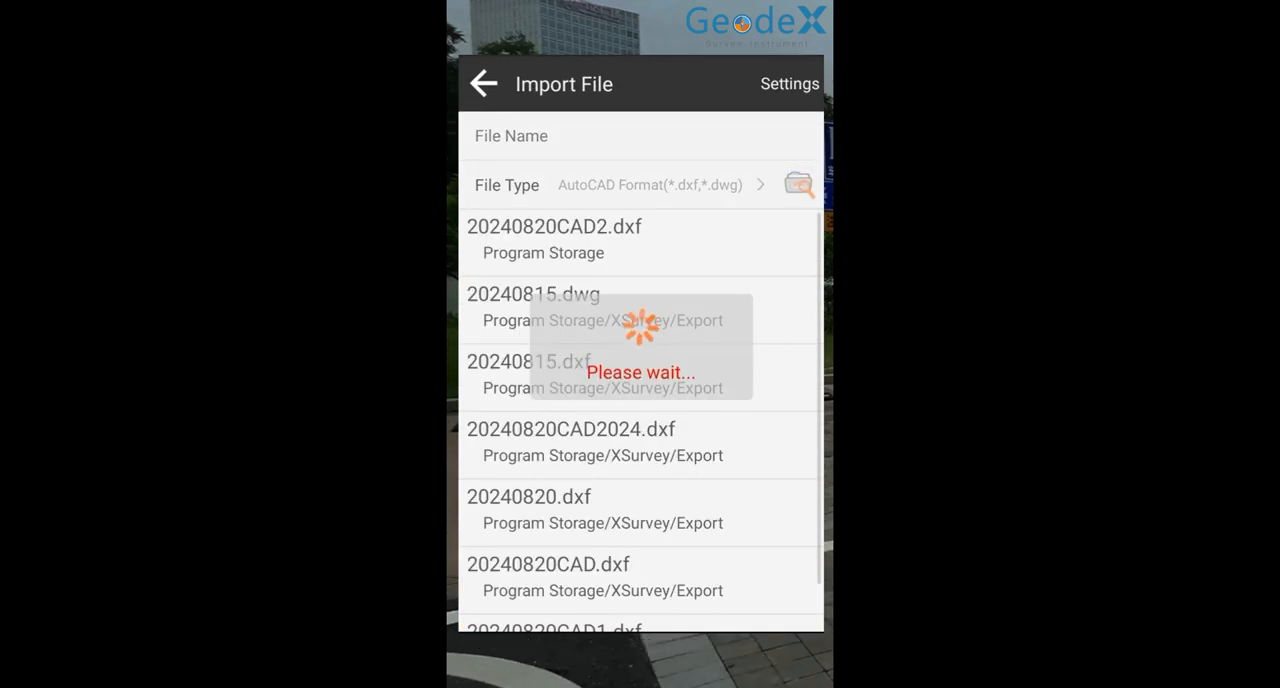